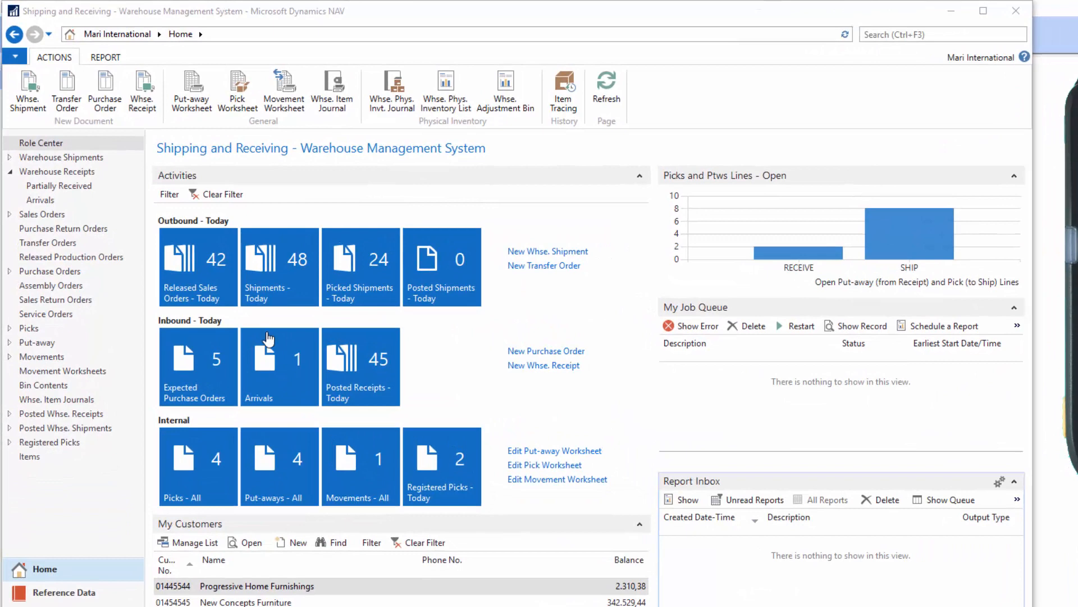
- Open the Warehouse Receipts list showing receipt RE000093 for location WHITE
{"action": "left_click", "coordinate": [57, 172]}
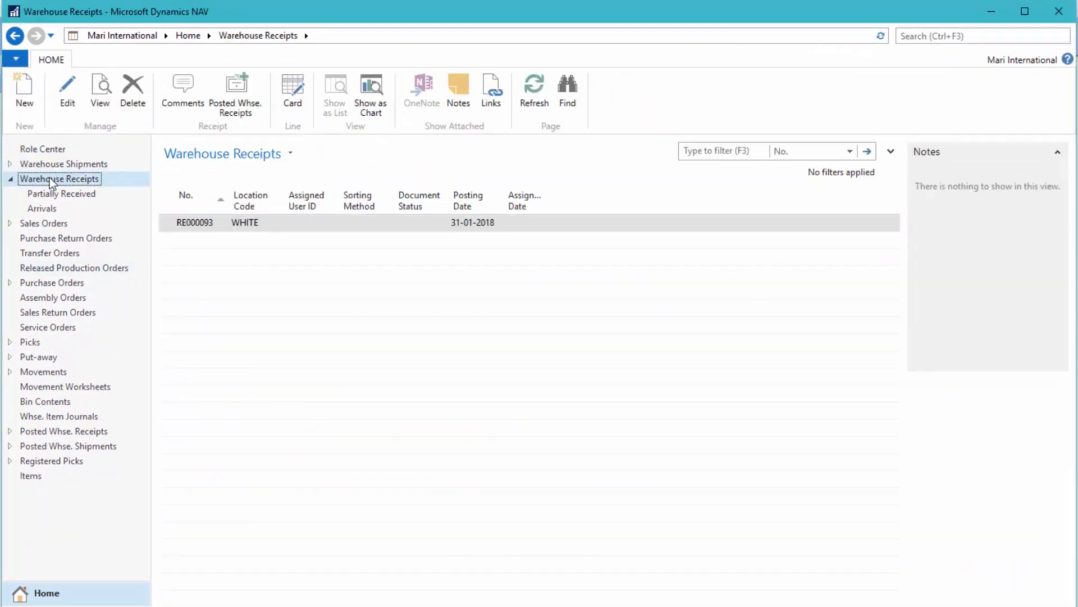
{"action": "double_click", "coordinate": [194, 222]}
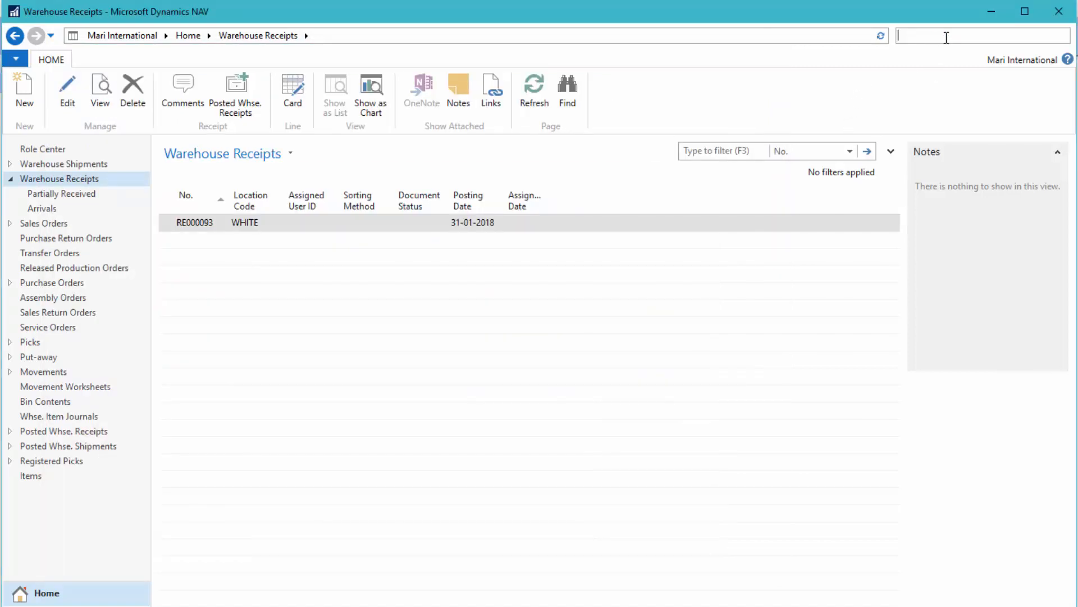
{"action": "type", "text": "item"}
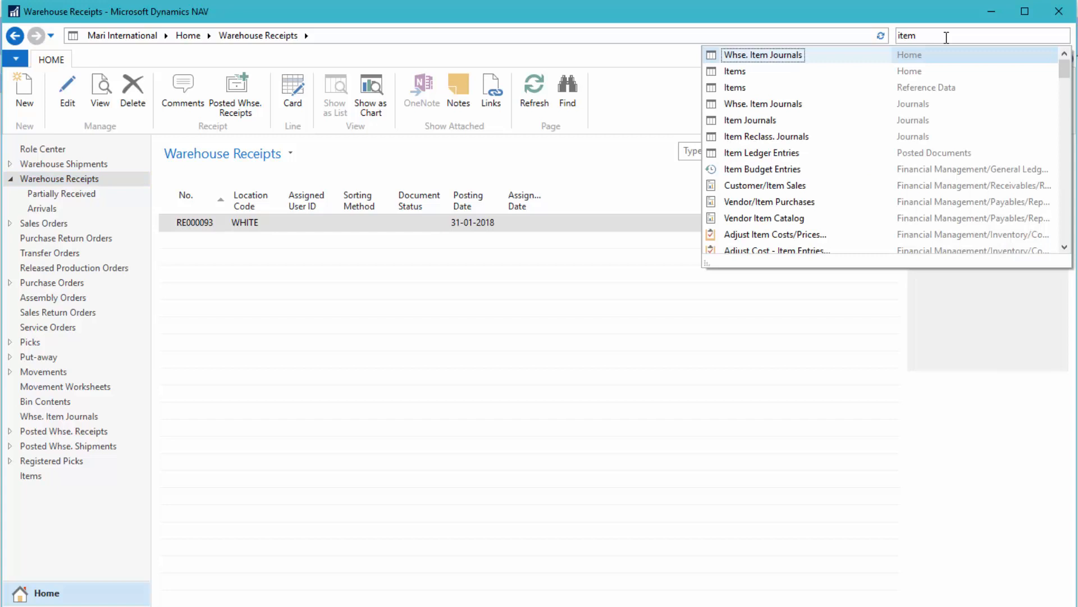
{"action": "left_click", "coordinate": [734, 71]}
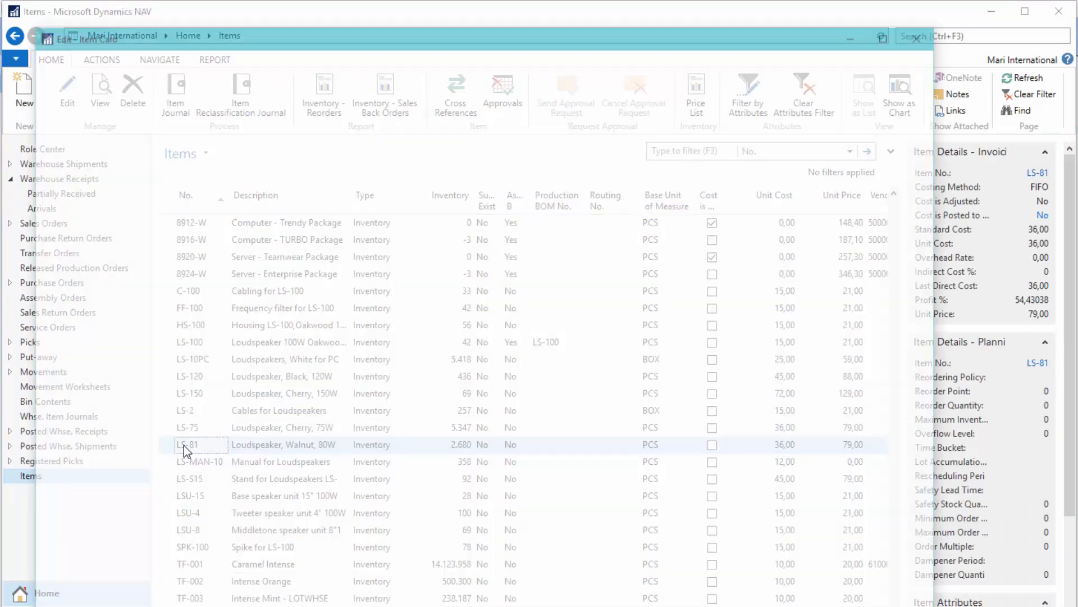
{"action": "double_click", "coordinate": [188, 445]}
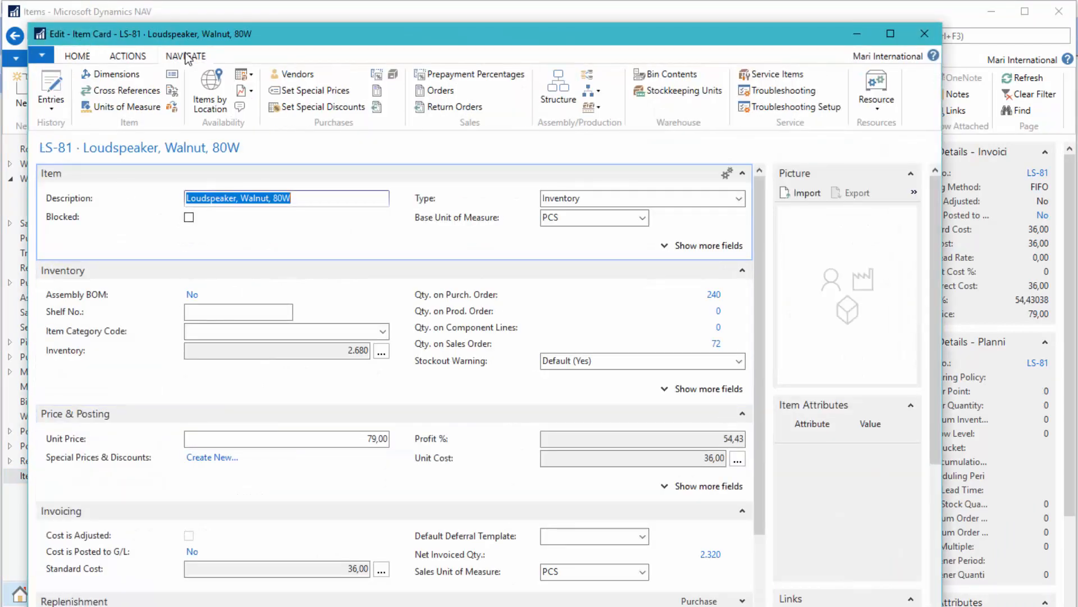
{"action": "left_click", "coordinate": [126, 89]}
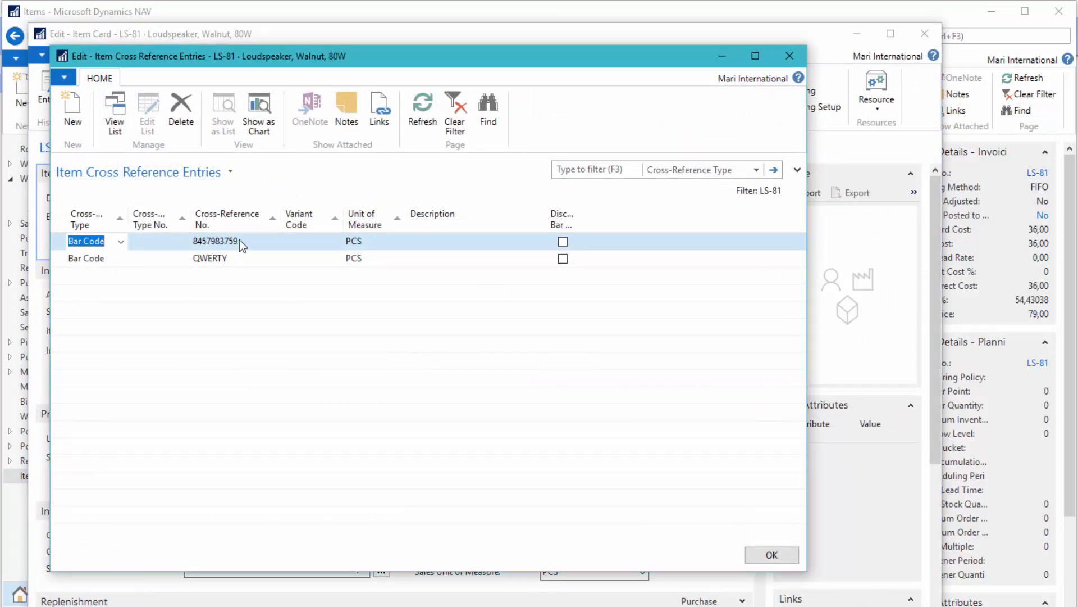
{"action": "mouse_move", "coordinate": [218, 257]}
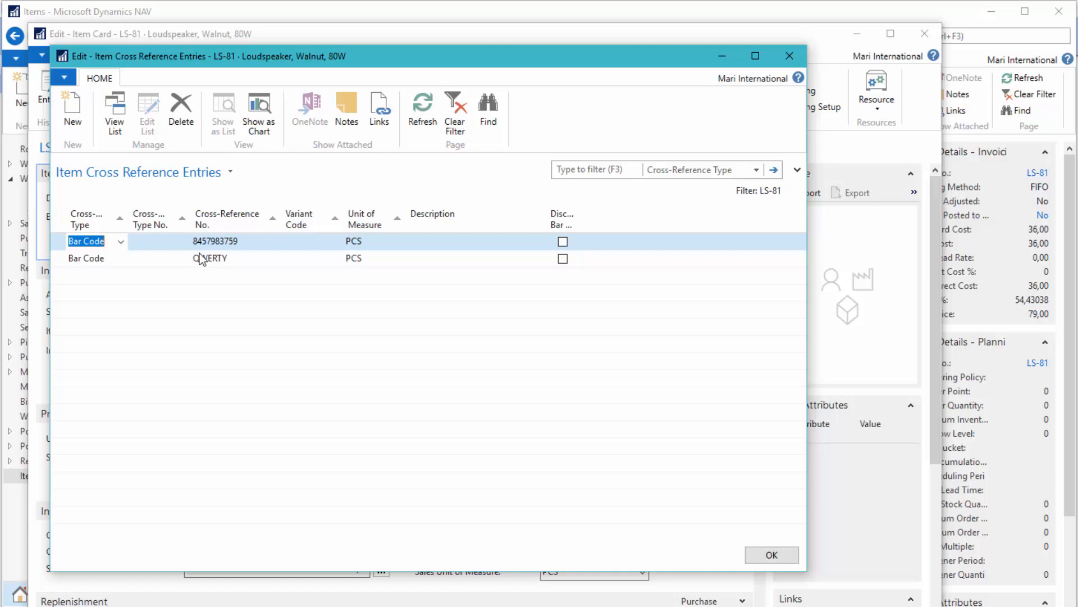
{"action": "left_click", "coordinate": [772, 554]}
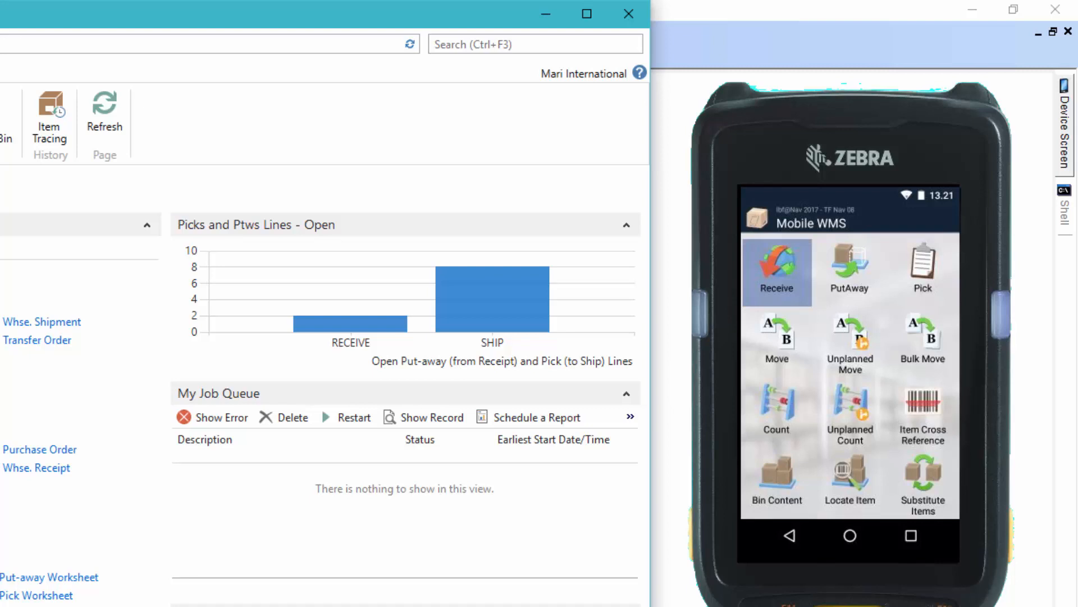
- Start receiving goods on the Mobile WMS device and scan the item bar code
{"action": "left_click", "coordinate": [777, 268]}
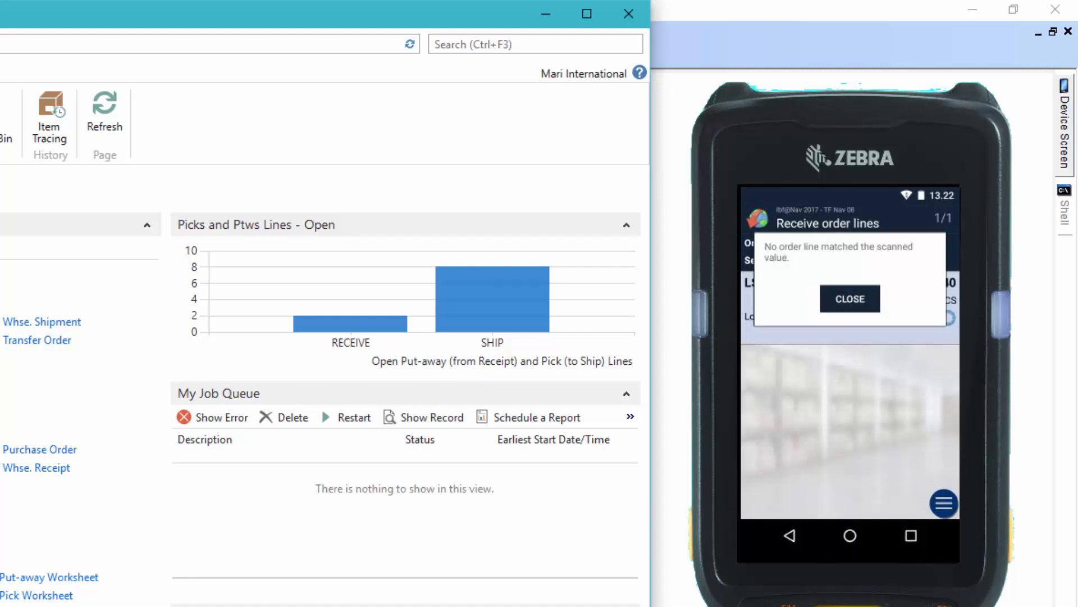
- Dismiss the no-matching-line message and open the LS-81 receipt line's action menu
{"action": "left_click", "coordinate": [851, 298]}
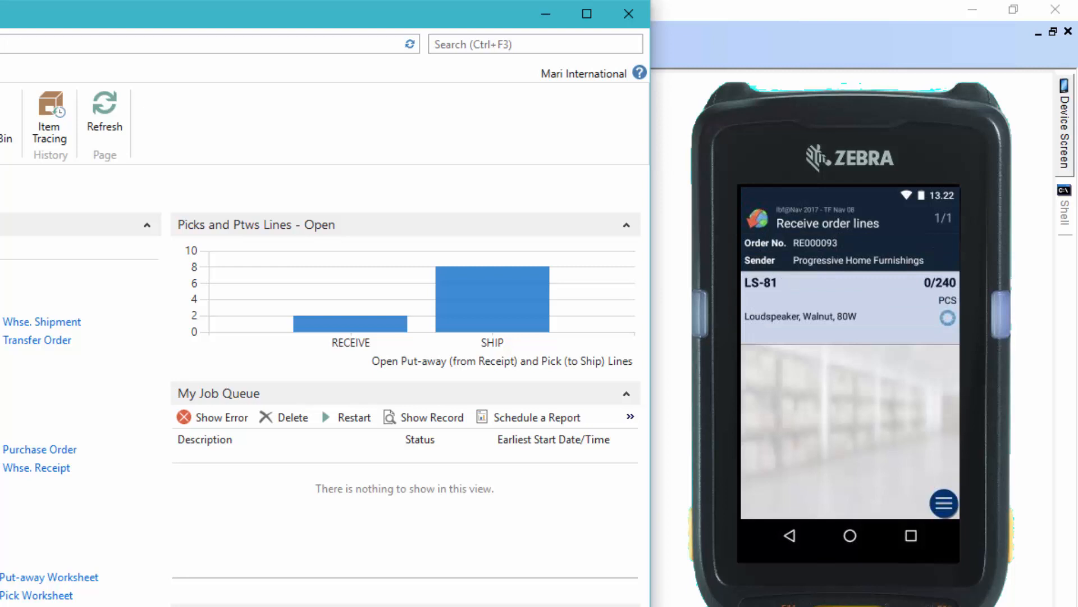
{"action": "left_click", "coordinate": [943, 503]}
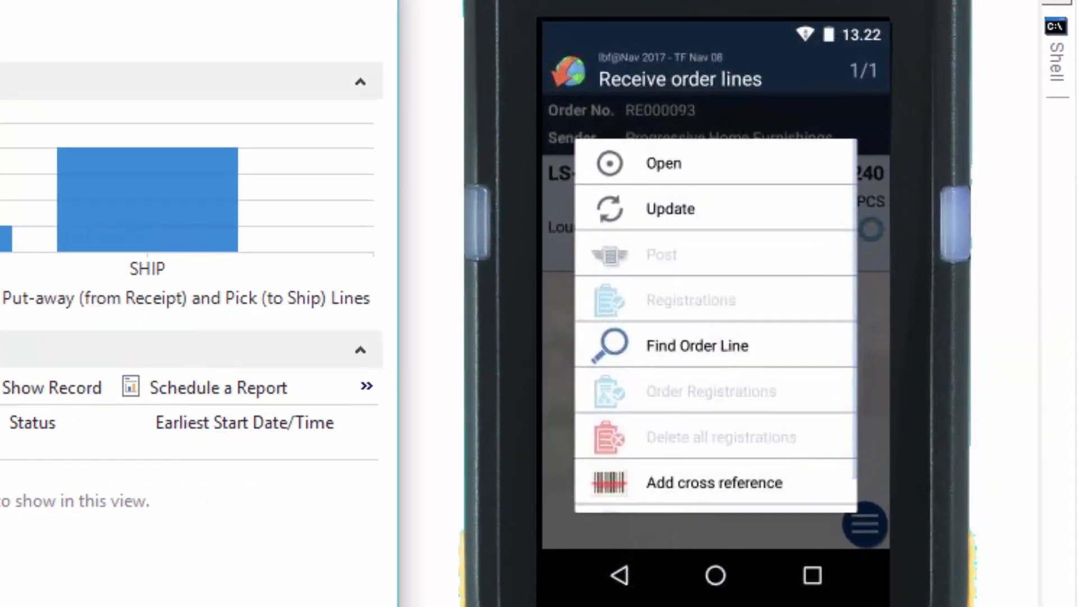
{"action": "left_click", "coordinate": [714, 482]}
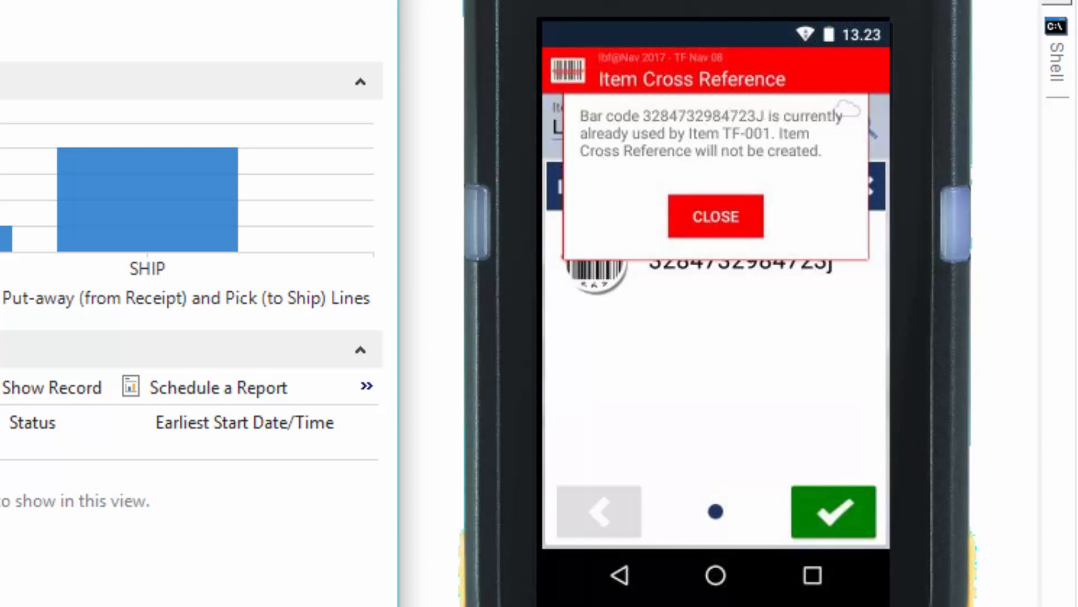
{"action": "left_click", "coordinate": [715, 216]}
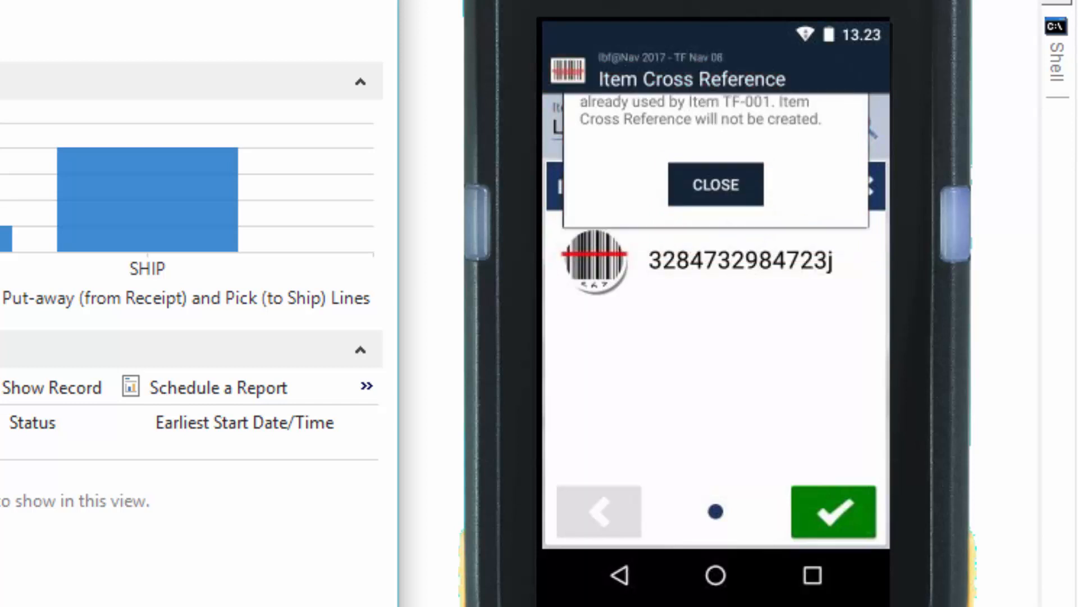
{"action": "left_click", "coordinate": [716, 184]}
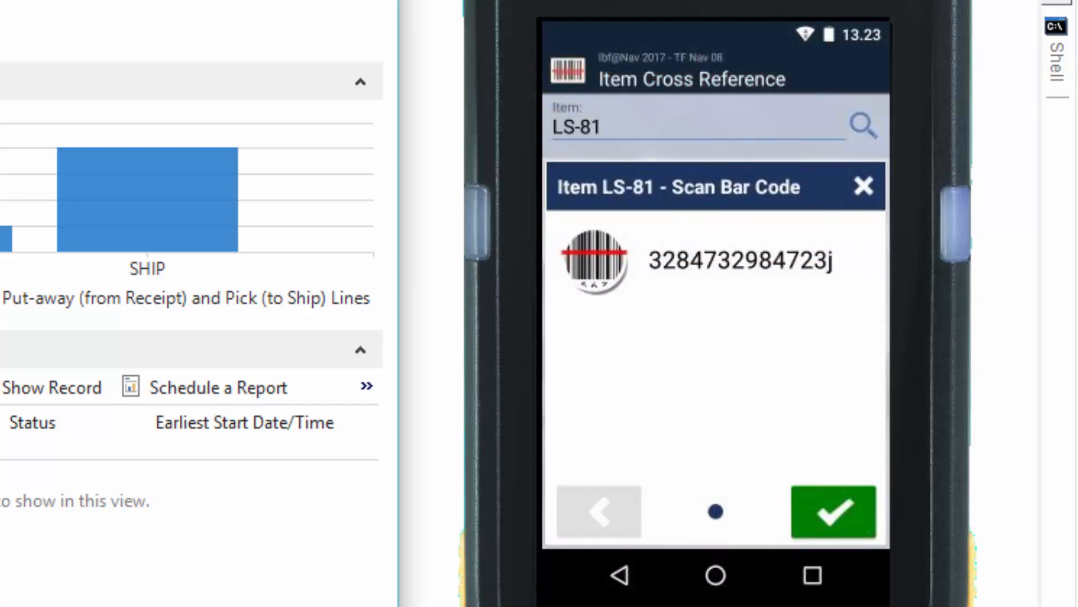
{"action": "left_click", "coordinate": [832, 514]}
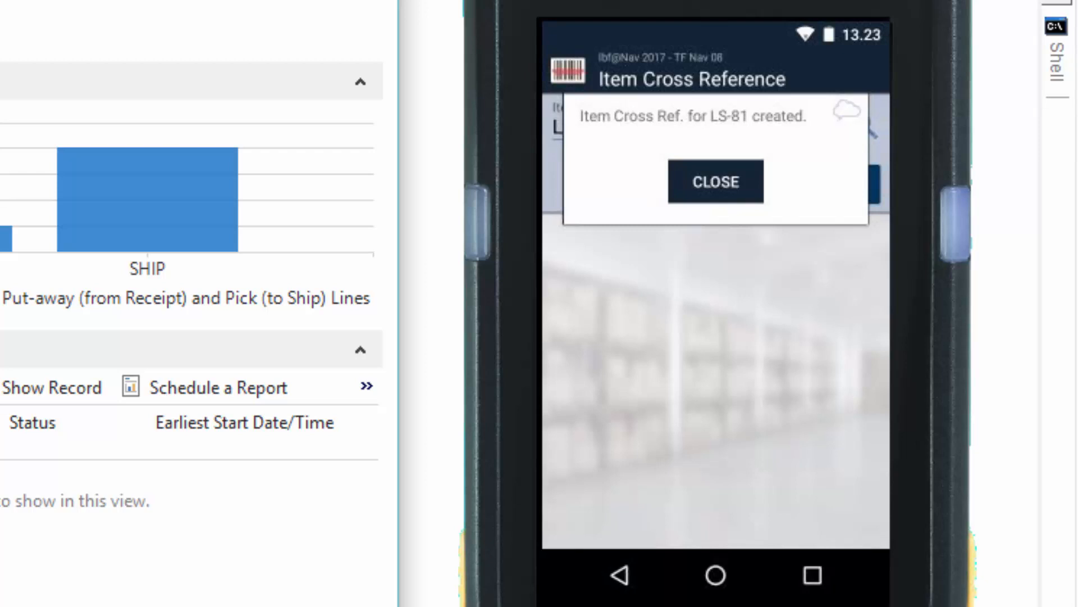
{"action": "left_click", "coordinate": [715, 181]}
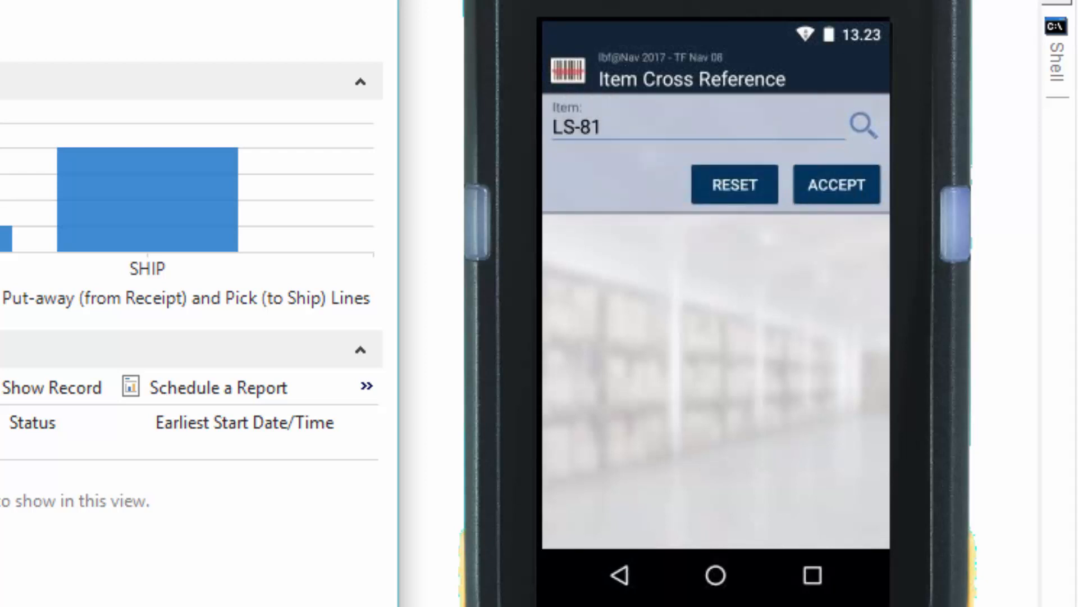
- Receive all 240 PCS of LS-81 and post RE000093 with delivery note 5456
{"action": "left_click", "coordinate": [837, 184]}
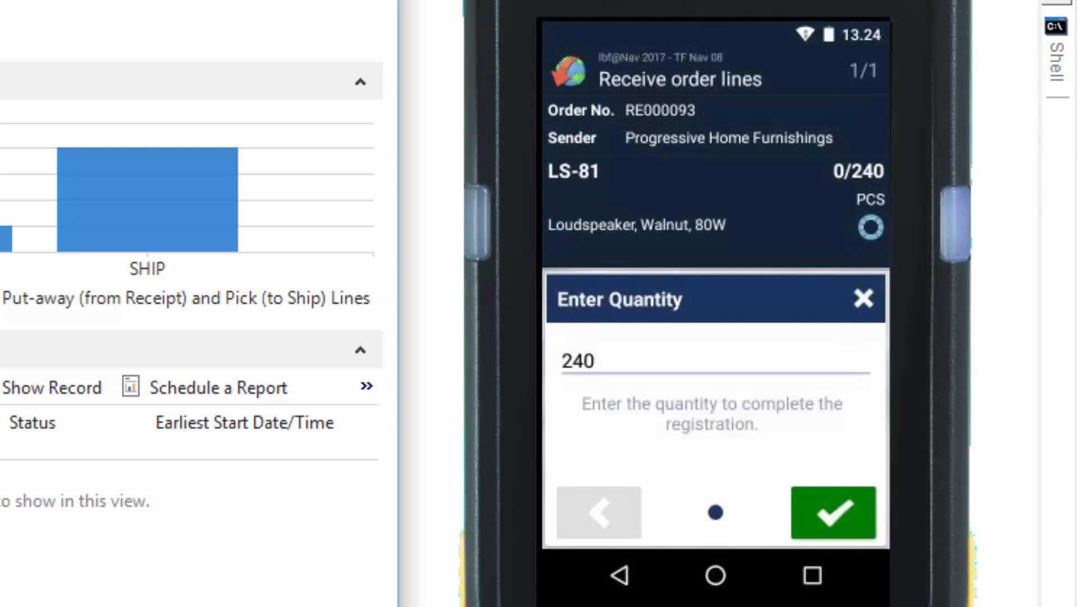
{"action": "left_click", "coordinate": [833, 513]}
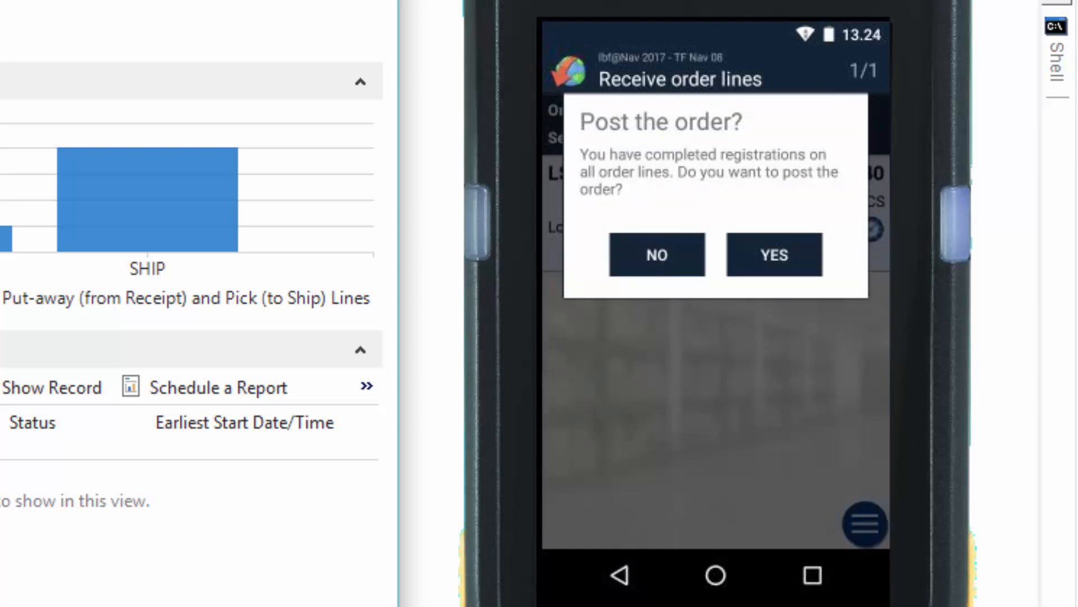
{"action": "left_click", "coordinate": [774, 254]}
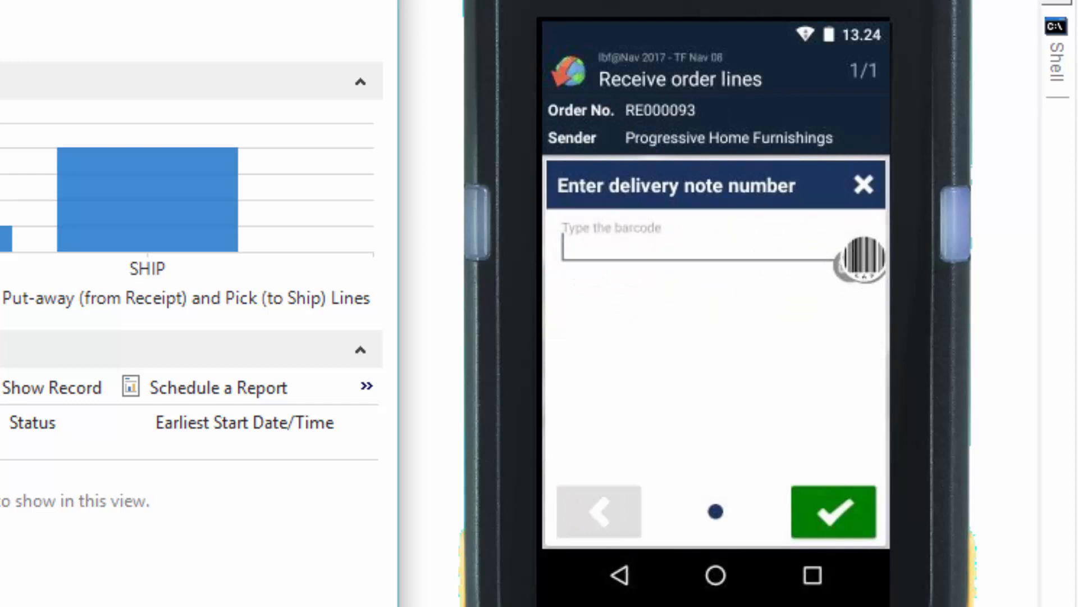
{"action": "type", "text": "5456"}
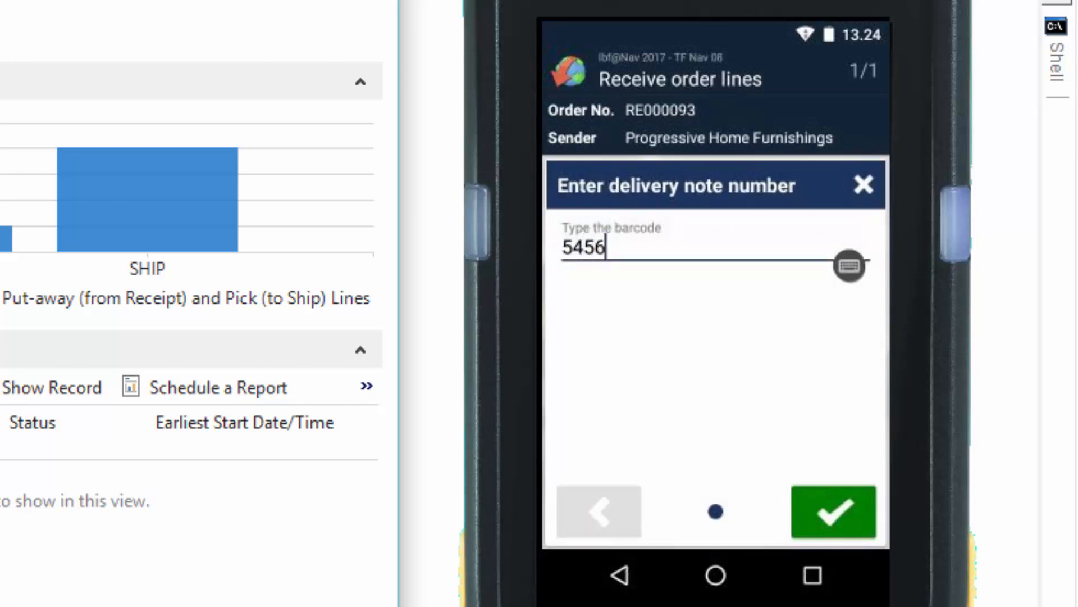
{"action": "left_click", "coordinate": [832, 514]}
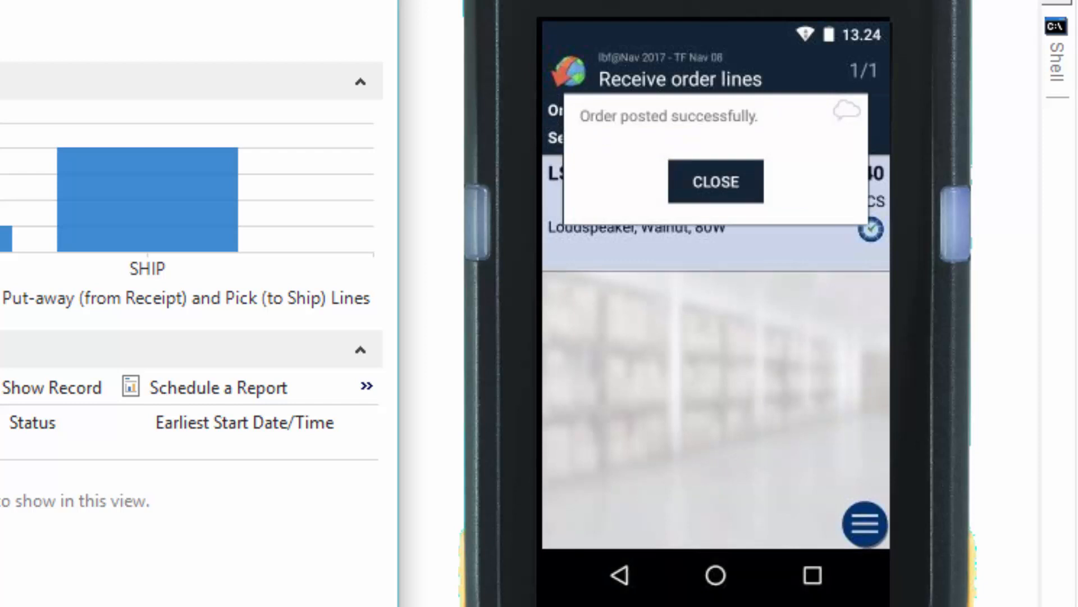
{"action": "left_click", "coordinate": [716, 182]}
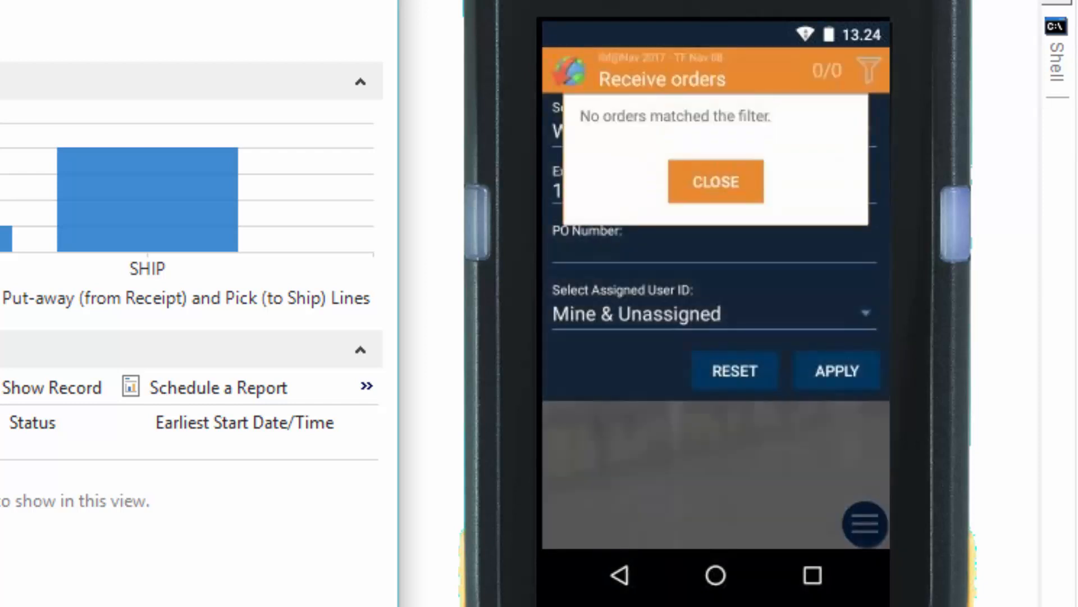
{"action": "left_click", "coordinate": [715, 181]}
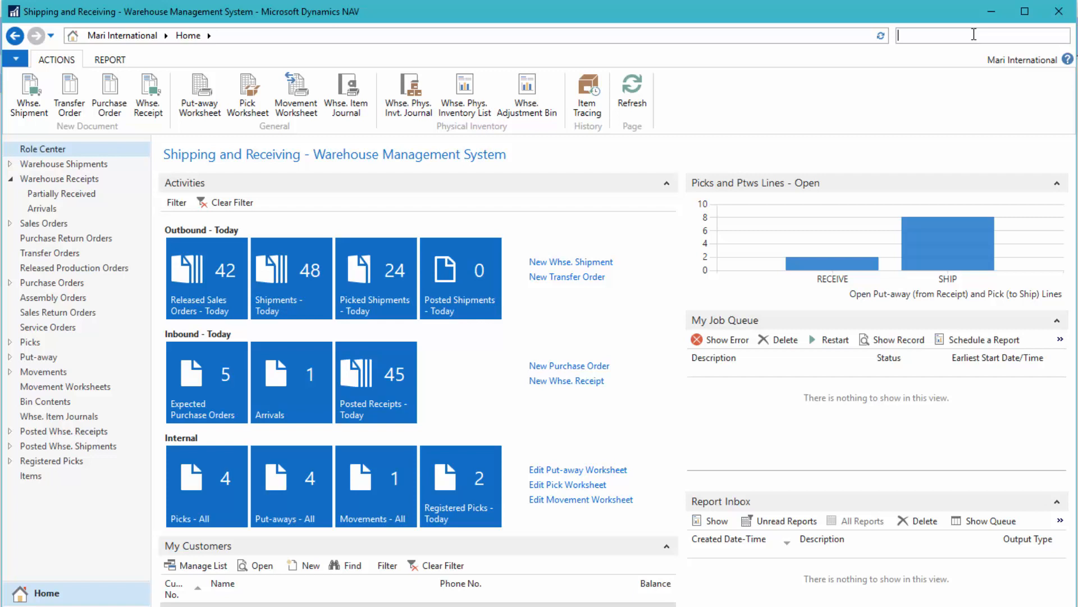
{"action": "type", "text": "item"}
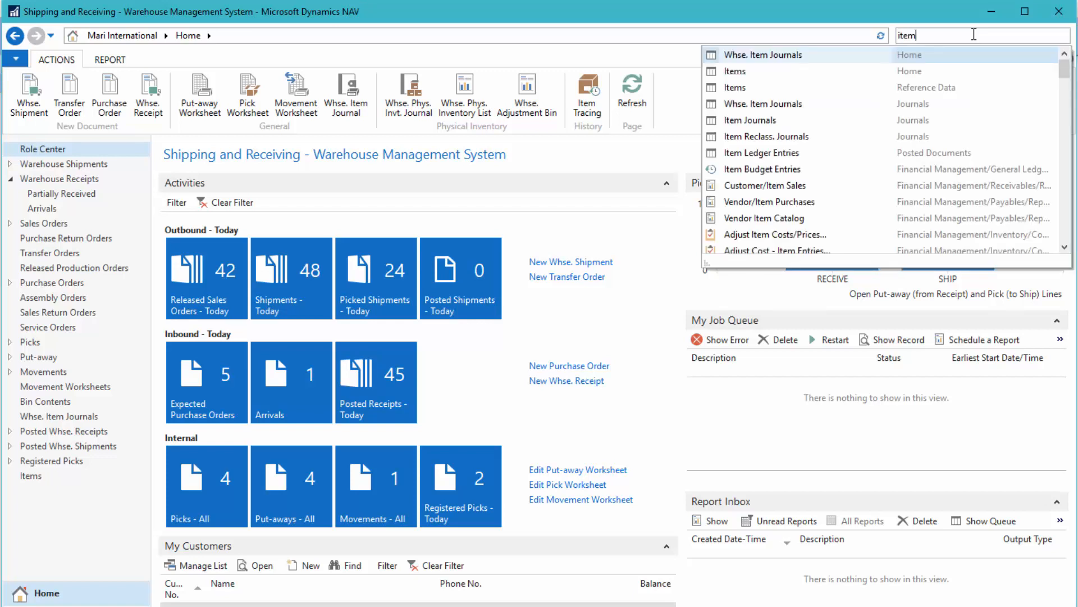
{"action": "left_click", "coordinate": [735, 71]}
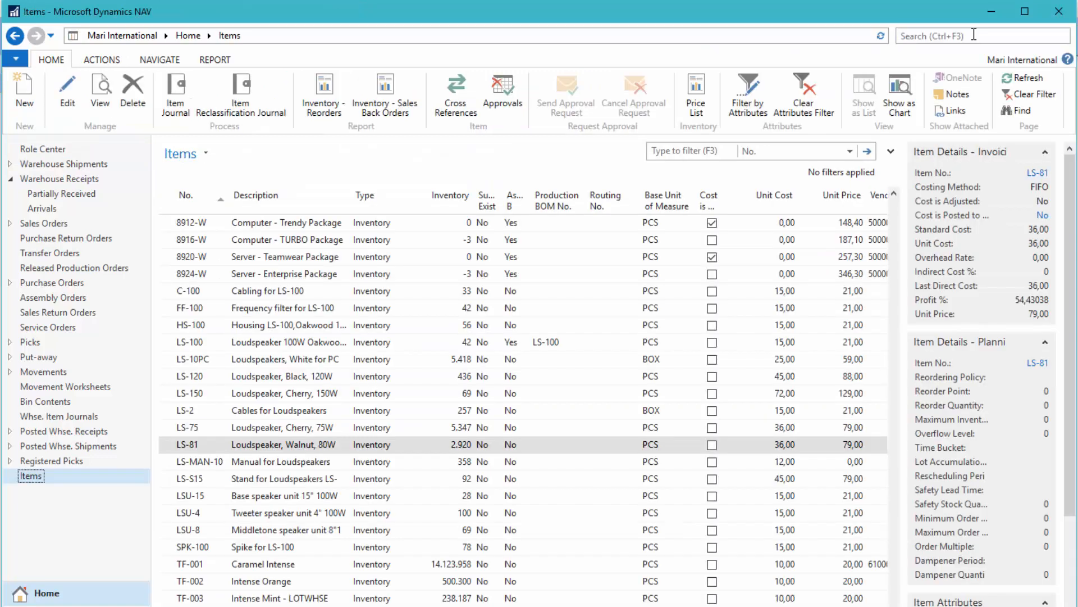
{"action": "double_click", "coordinate": [191, 444]}
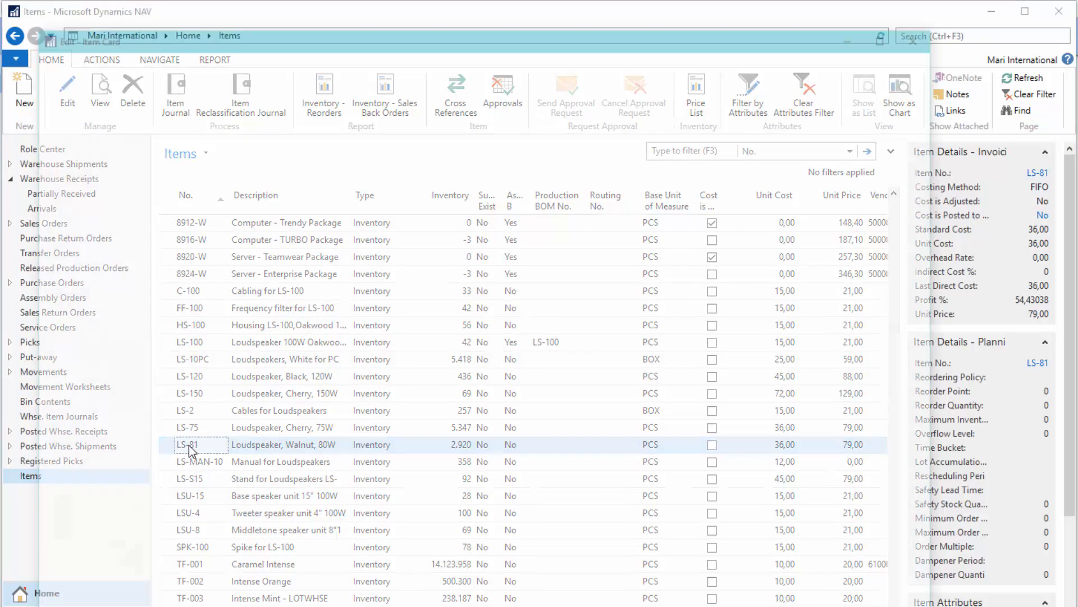
{"action": "double_click", "coordinate": [191, 445]}
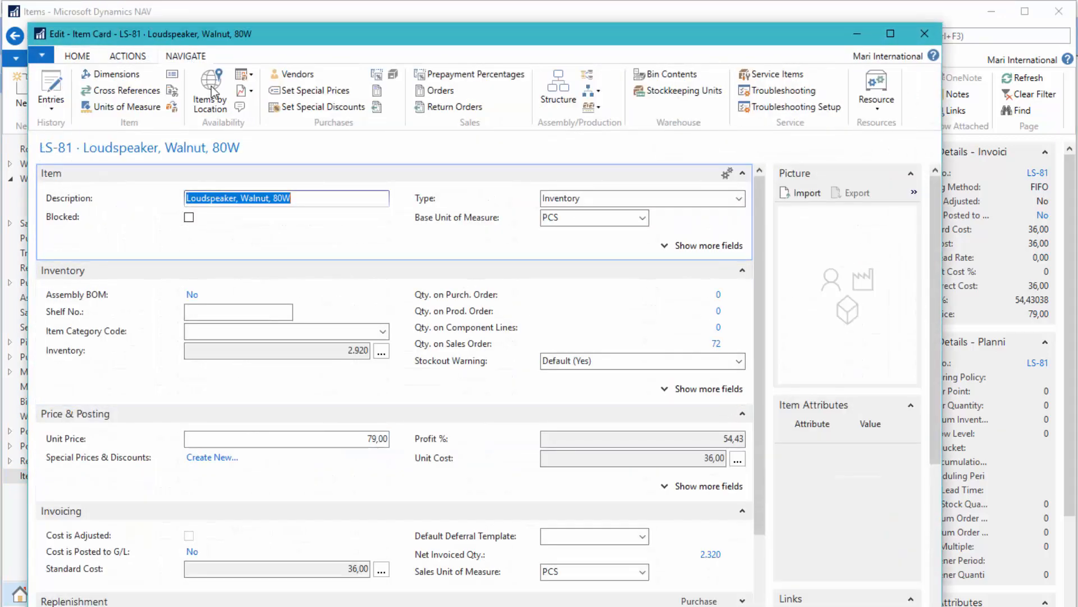
{"action": "left_click", "coordinate": [125, 90]}
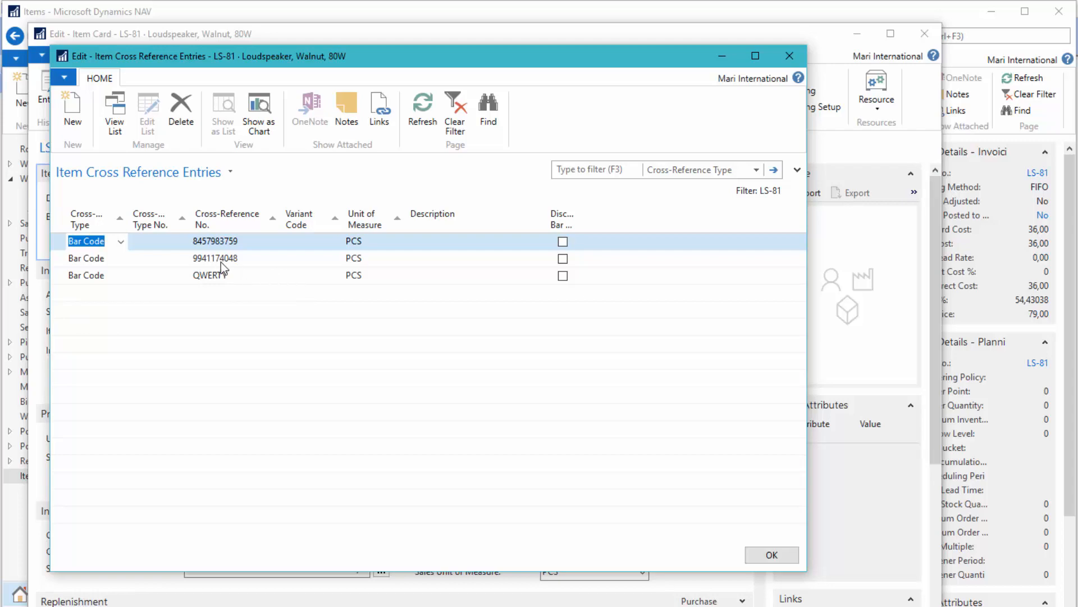
{"action": "mouse_move", "coordinate": [207, 267]}
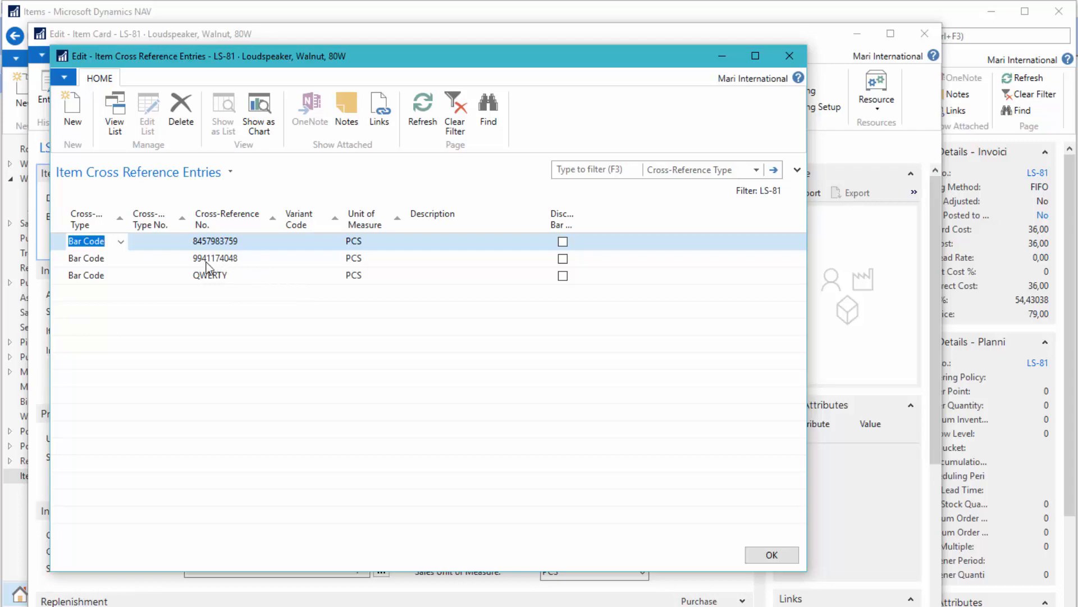